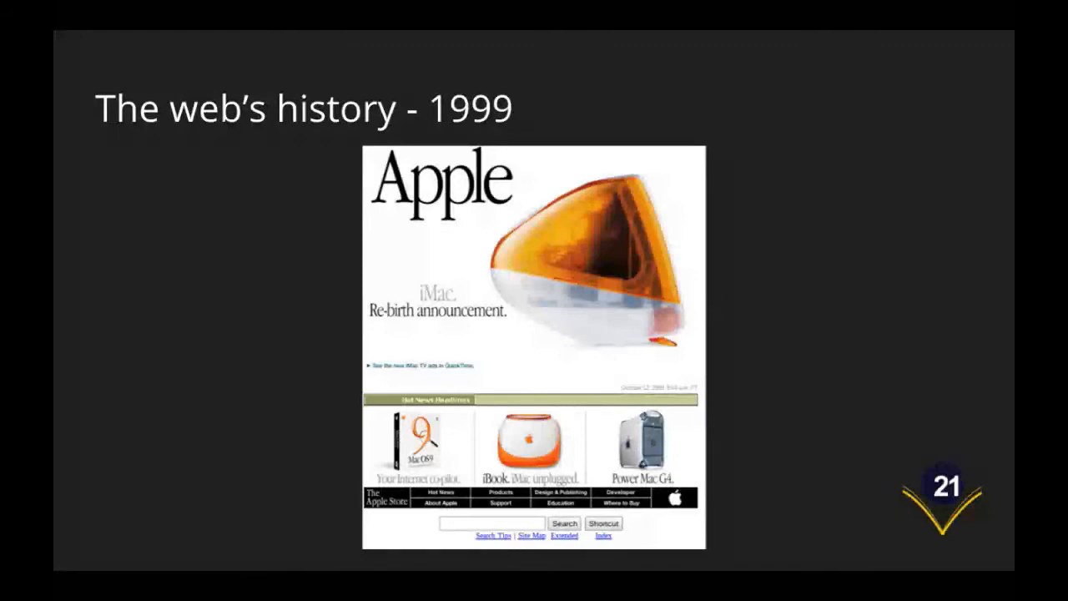
{"action": "key", "text": "Right"}
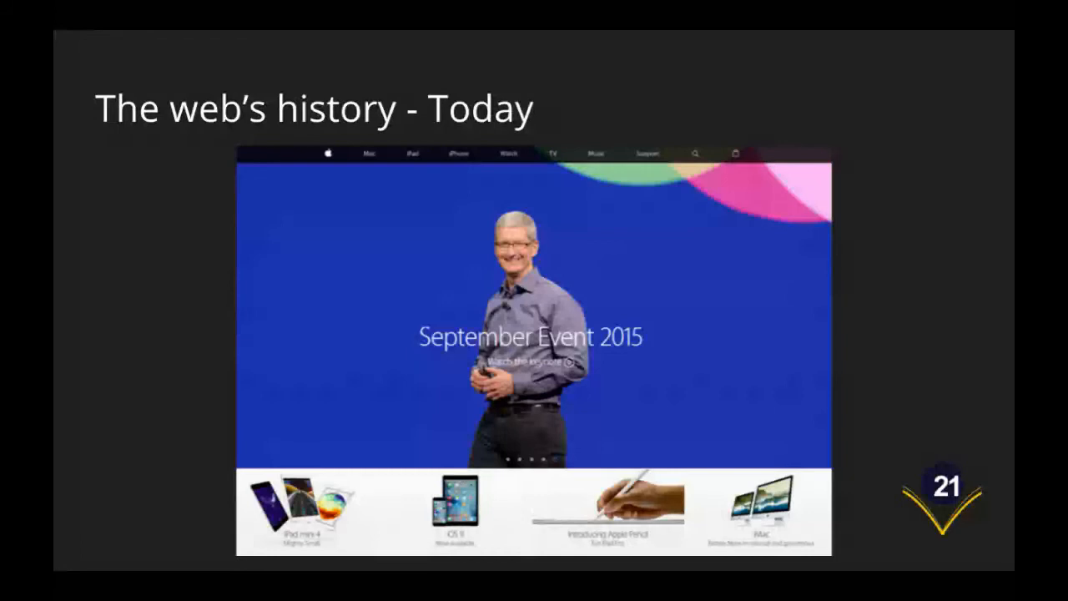
{"action": "key", "text": "Right"}
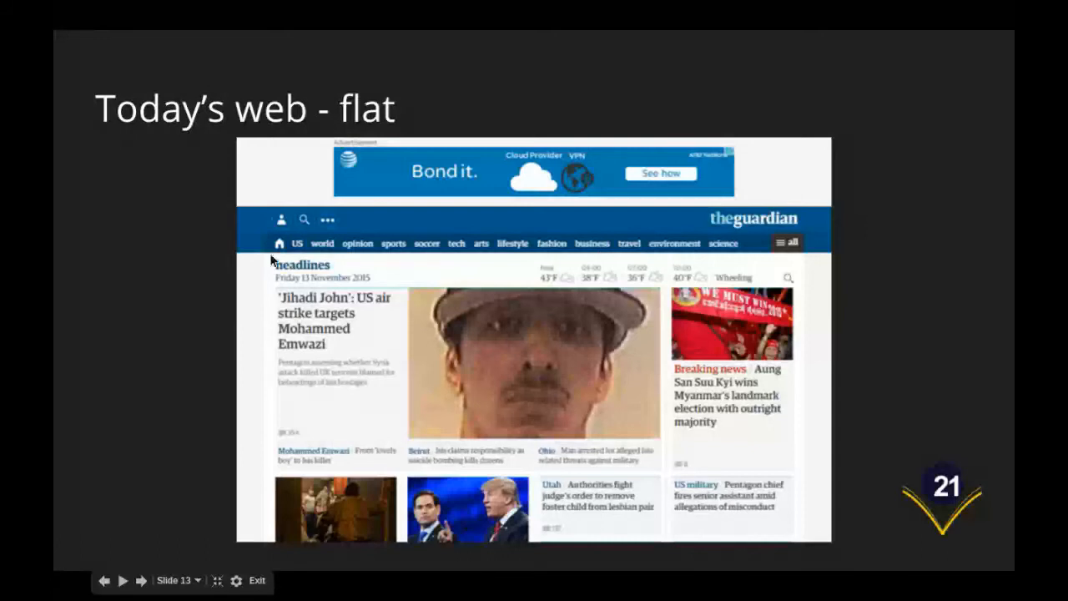
{"action": "mouse_move", "coordinate": [849, 237]}
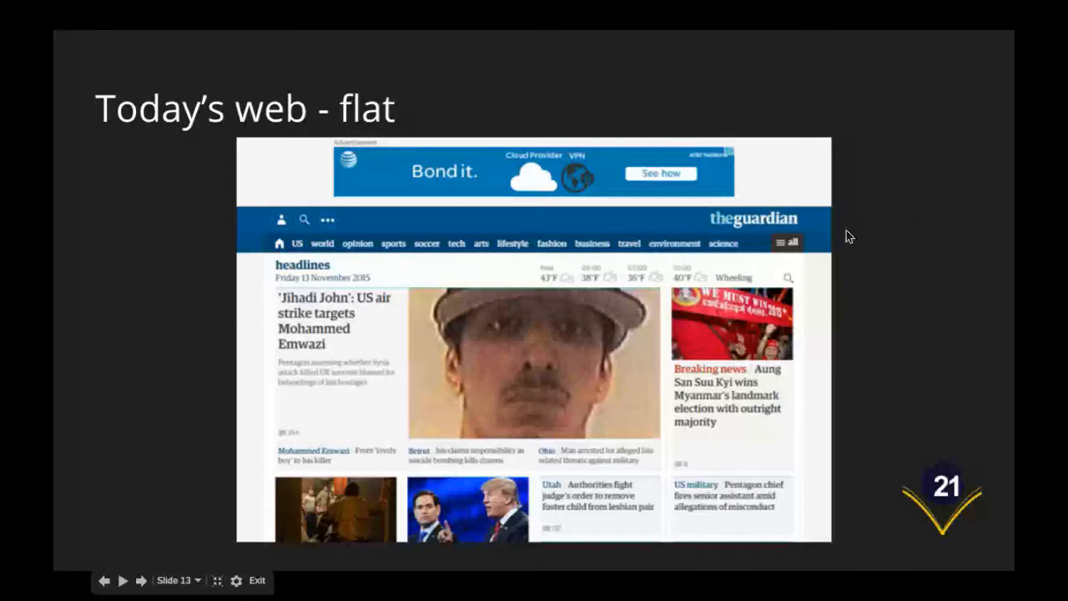
{"action": "mouse_move", "coordinate": [597, 248]}
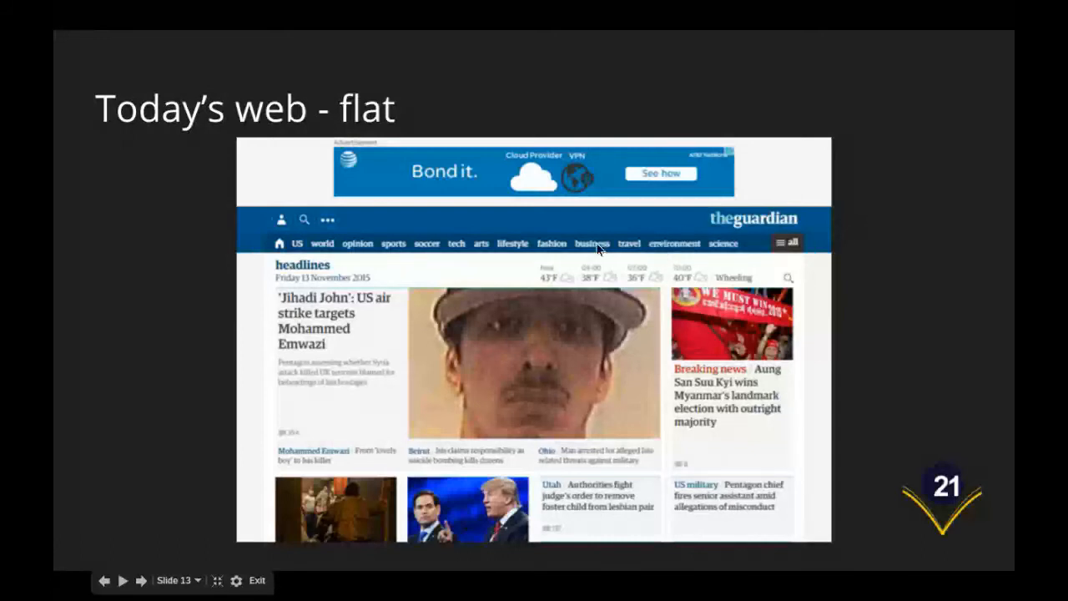
{"action": "mouse_move", "coordinate": [382, 237]}
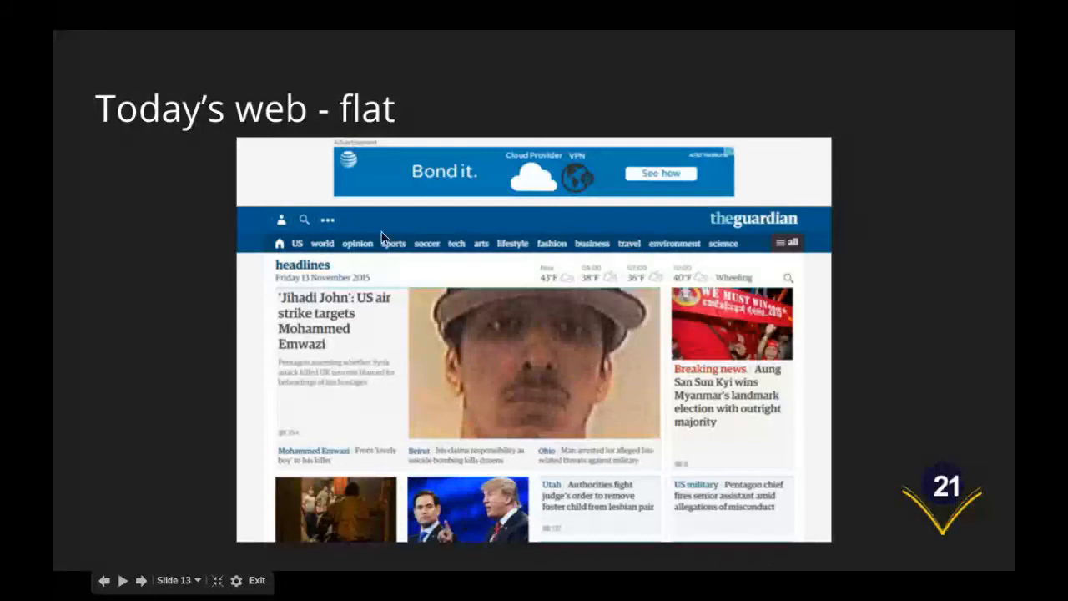
{"action": "mouse_move", "coordinate": [477, 233]}
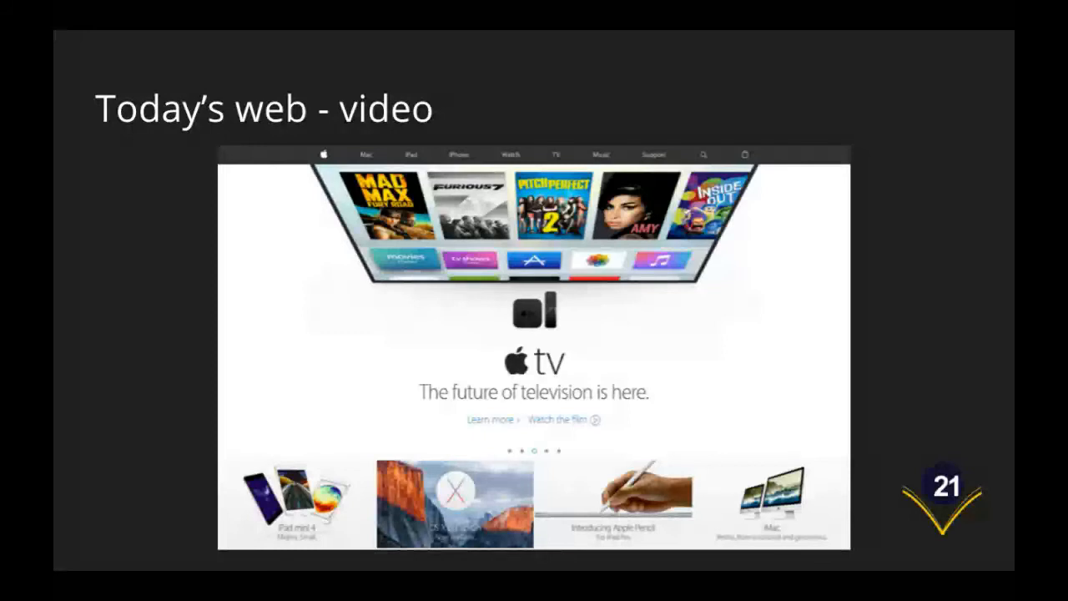
{"action": "mouse_move", "coordinate": [419, 257]}
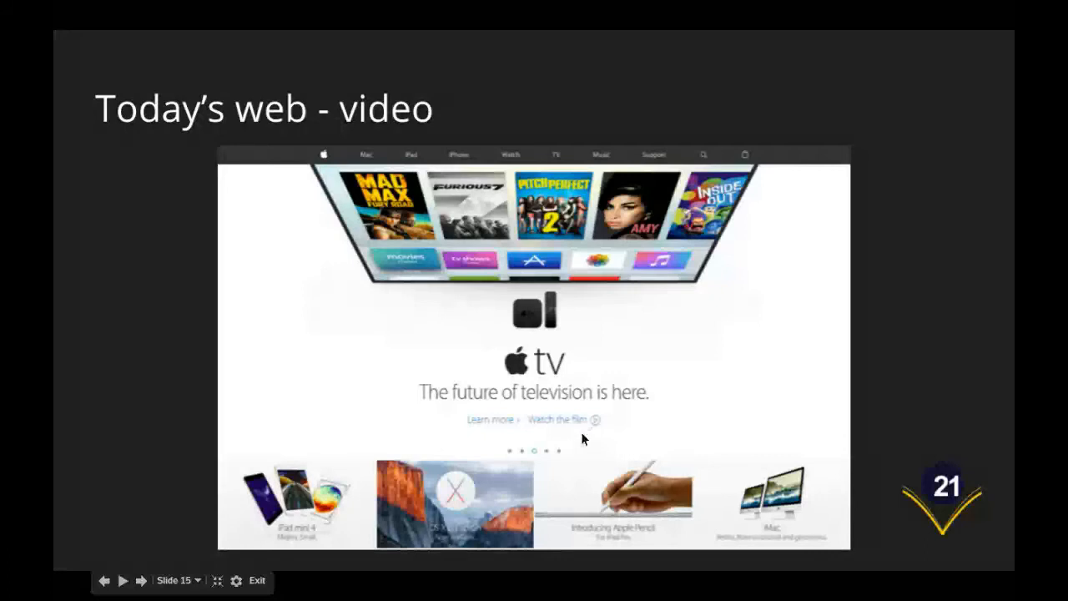
{"action": "mouse_move", "coordinate": [574, 427]}
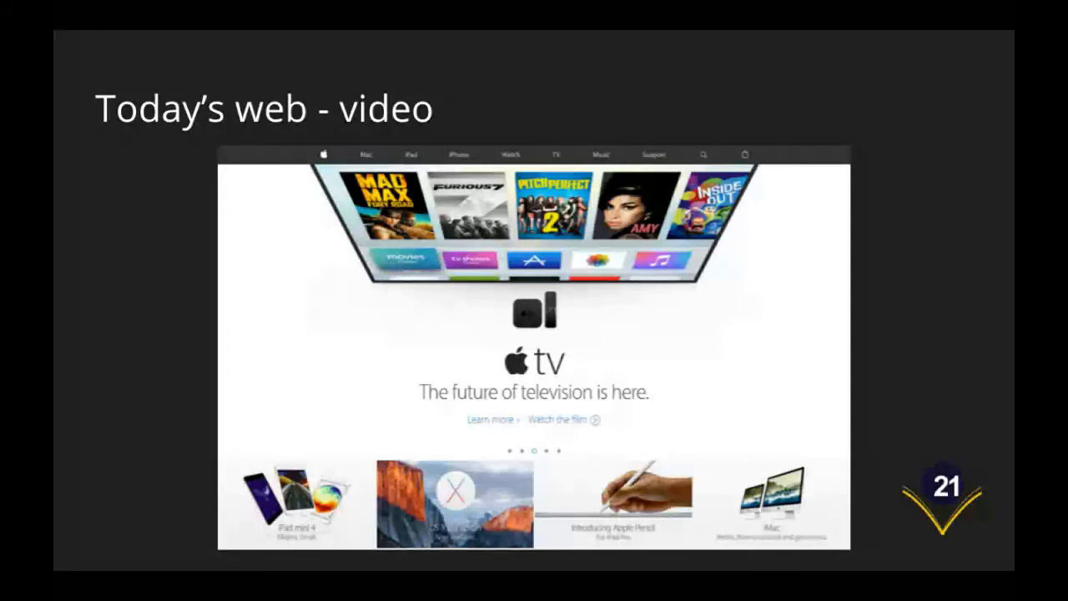
{"action": "key", "text": "Right"}
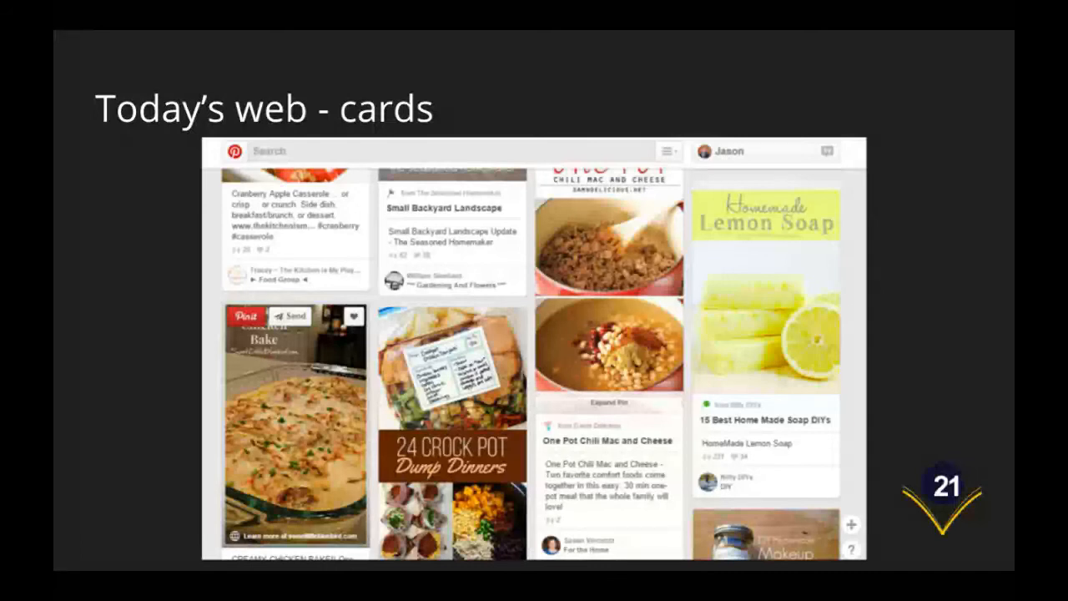
{"action": "key", "text": "right"}
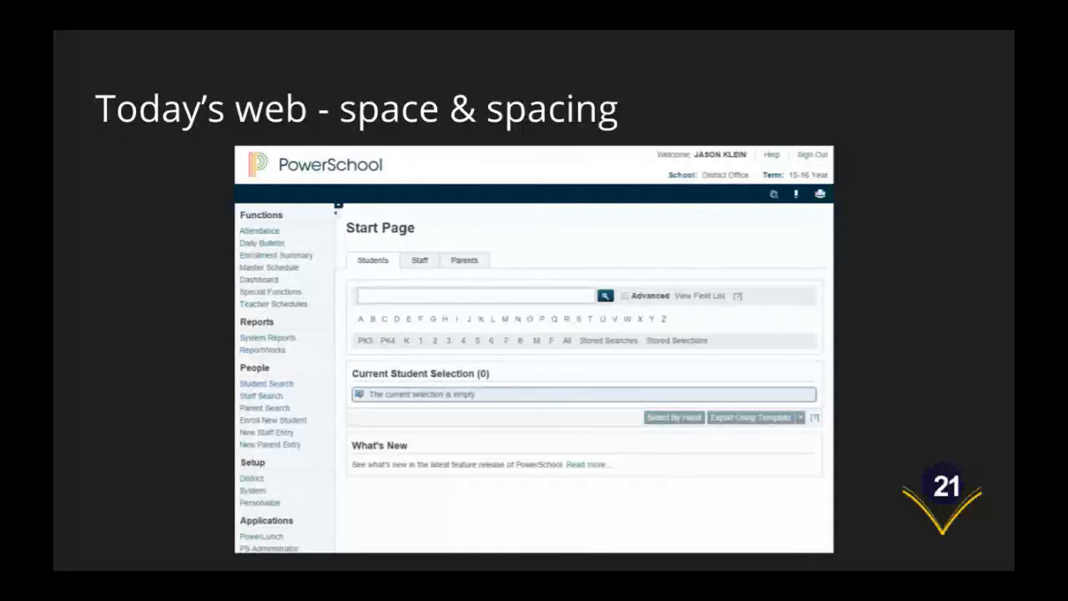
{"action": "mouse_move", "coordinate": [617, 487]}
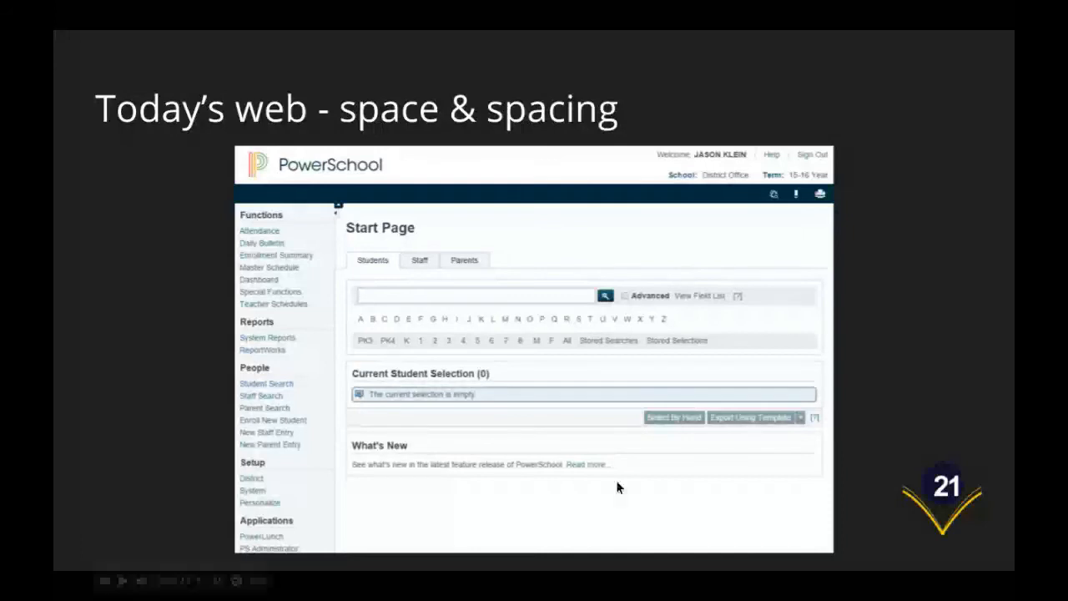
{"action": "mouse_move", "coordinate": [668, 504]}
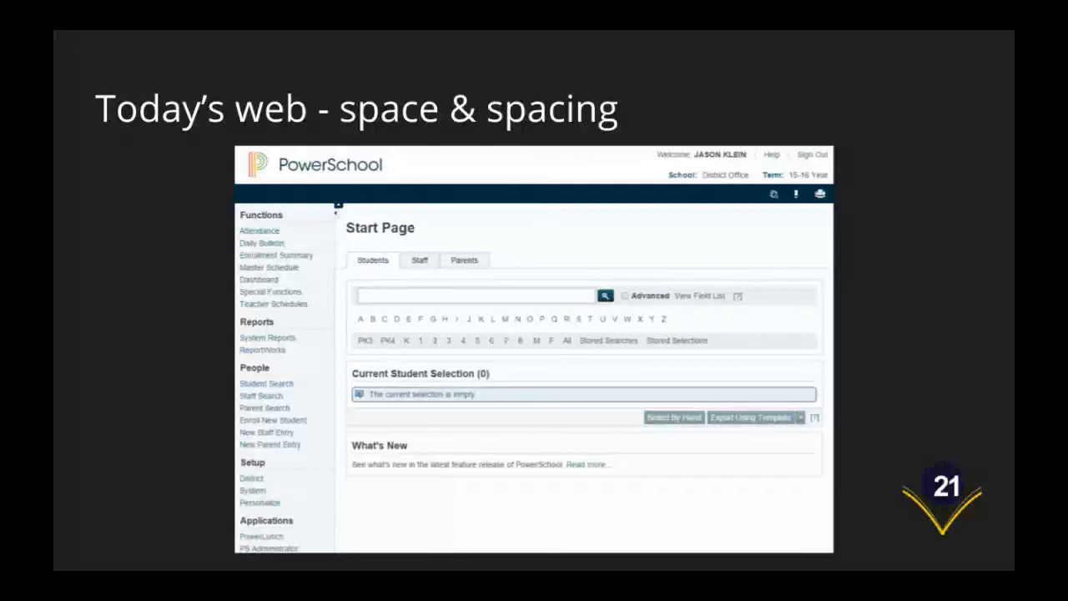
{"action": "key", "text": "right"}
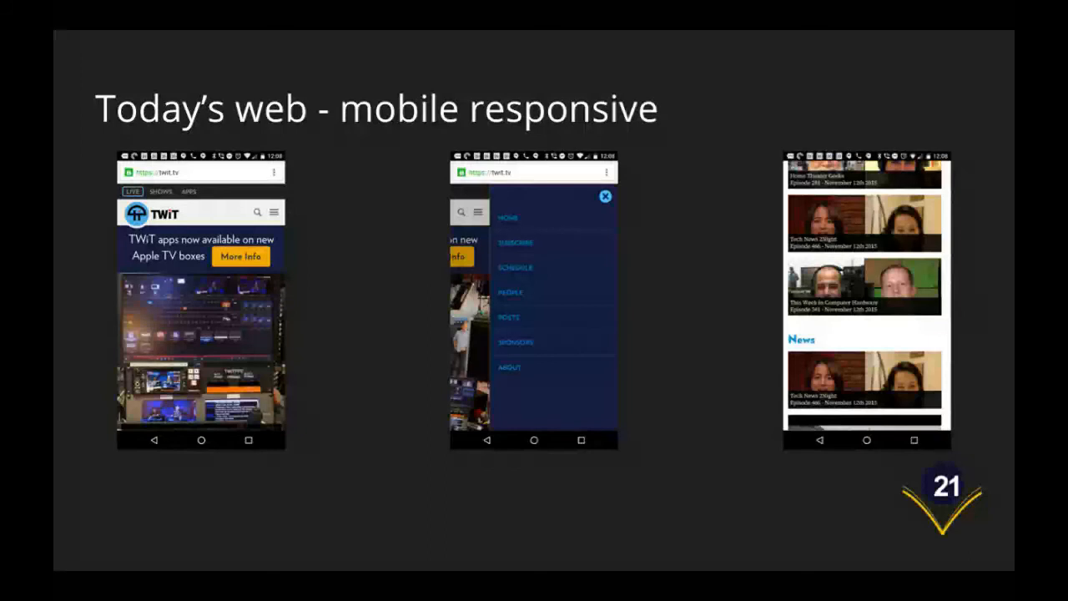
{"action": "key", "text": "Right"}
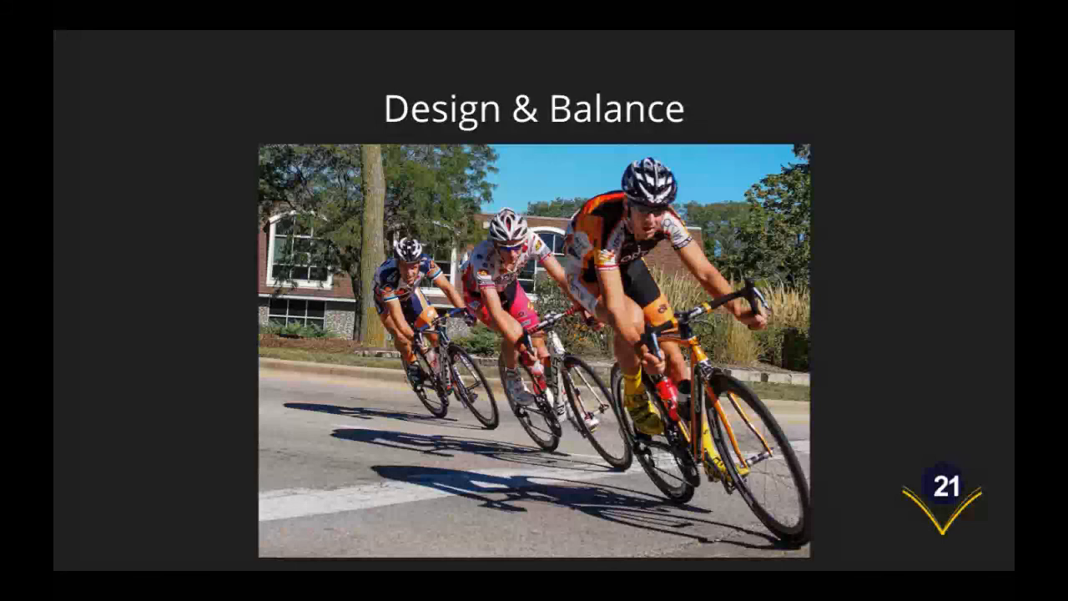
{"action": "key", "text": "Right"}
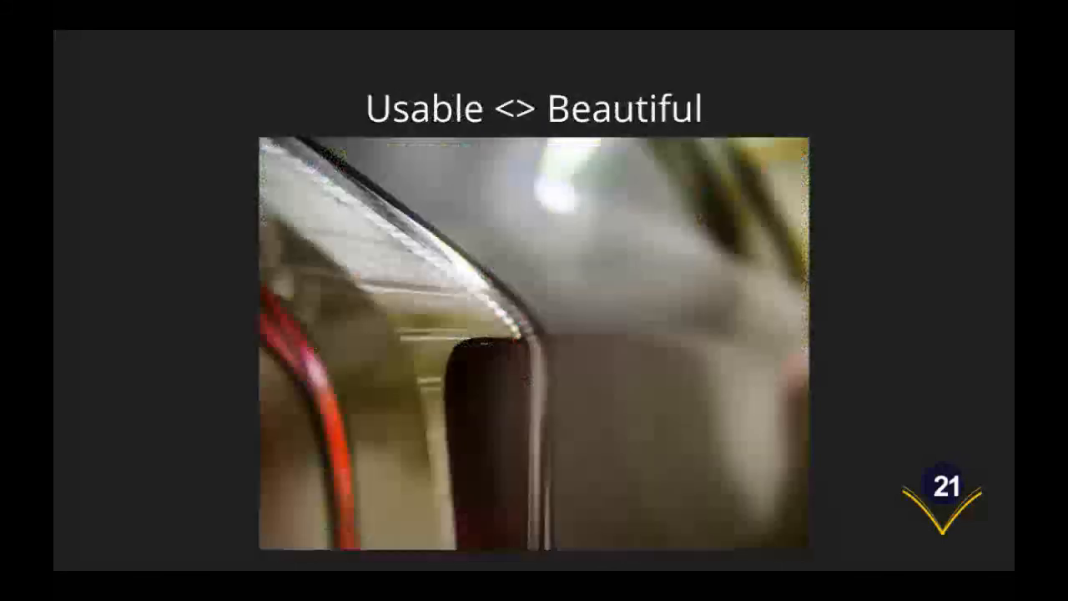